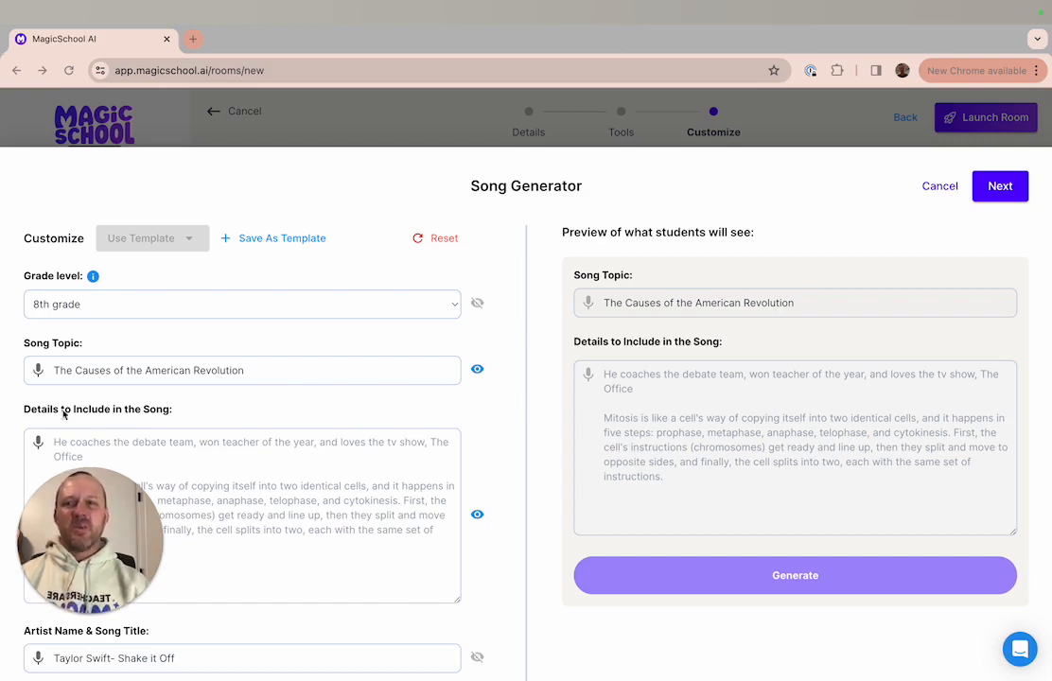
{"action": "mouse_move", "coordinate": [225, 422]}
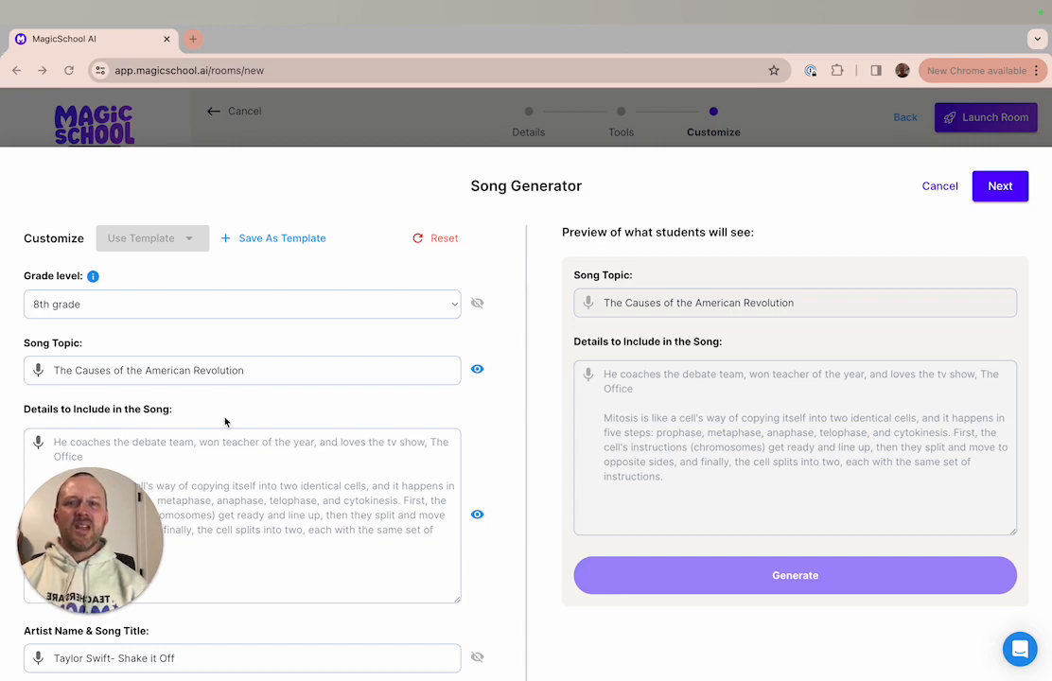
{"action": "mouse_move", "coordinate": [221, 622]}
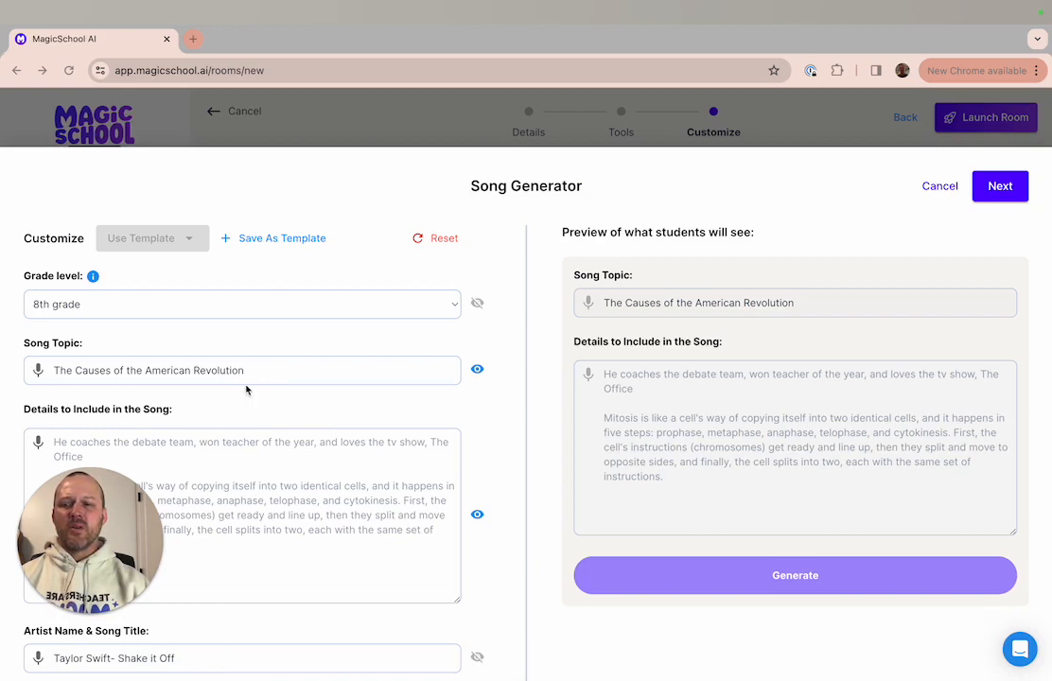
{"action": "mouse_move", "coordinate": [283, 381]}
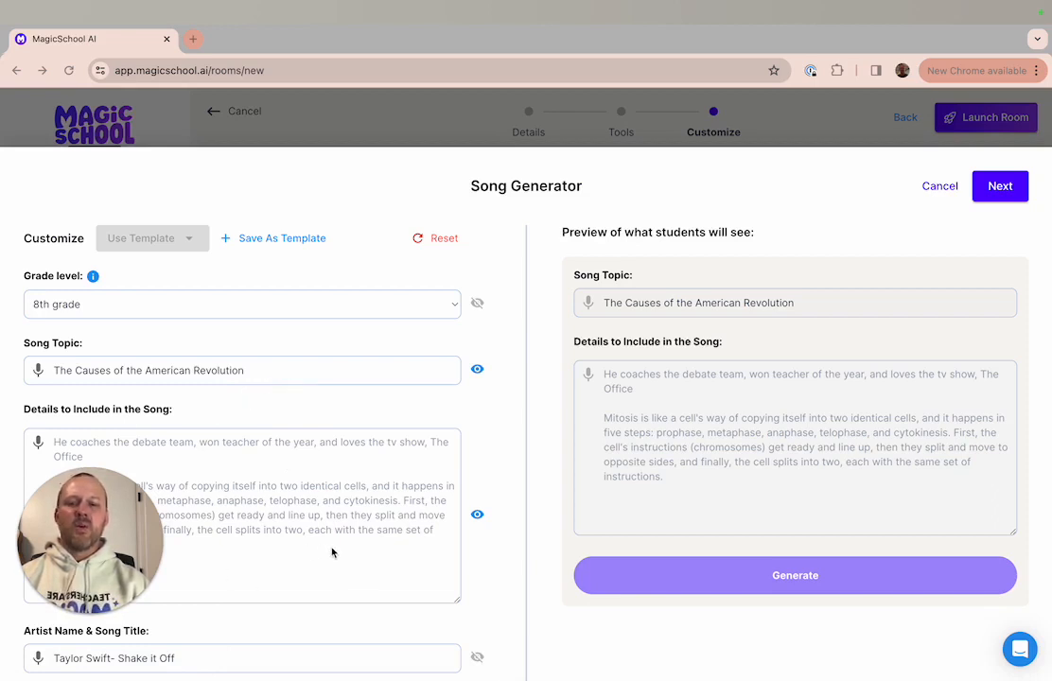
{"action": "mouse_move", "coordinate": [340, 529]}
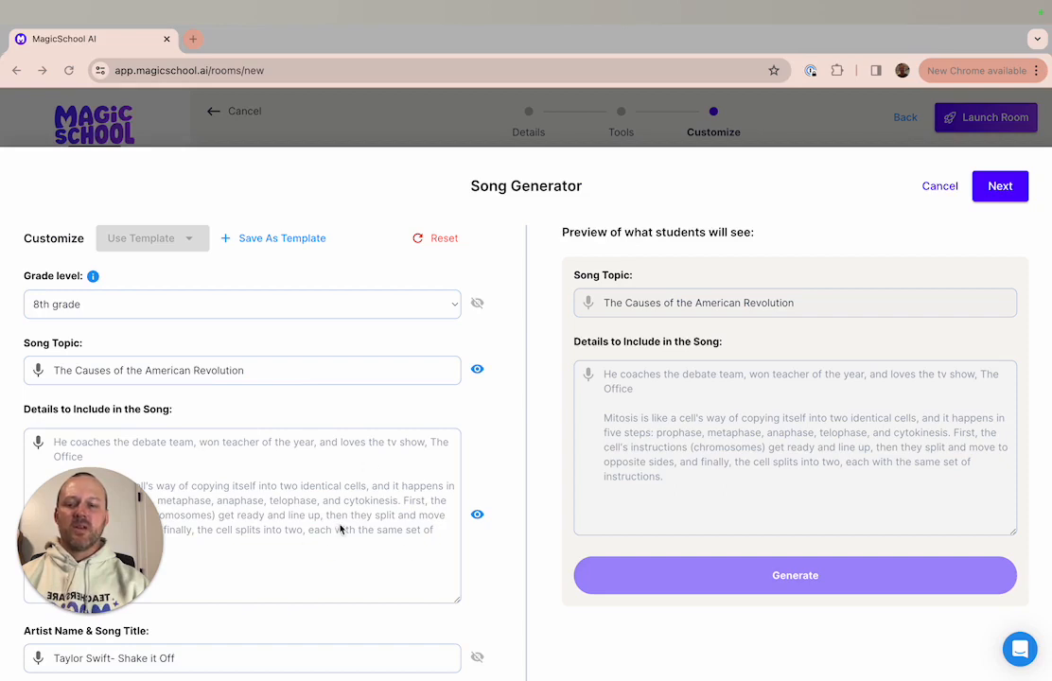
{"action": "mouse_move", "coordinate": [264, 679]}
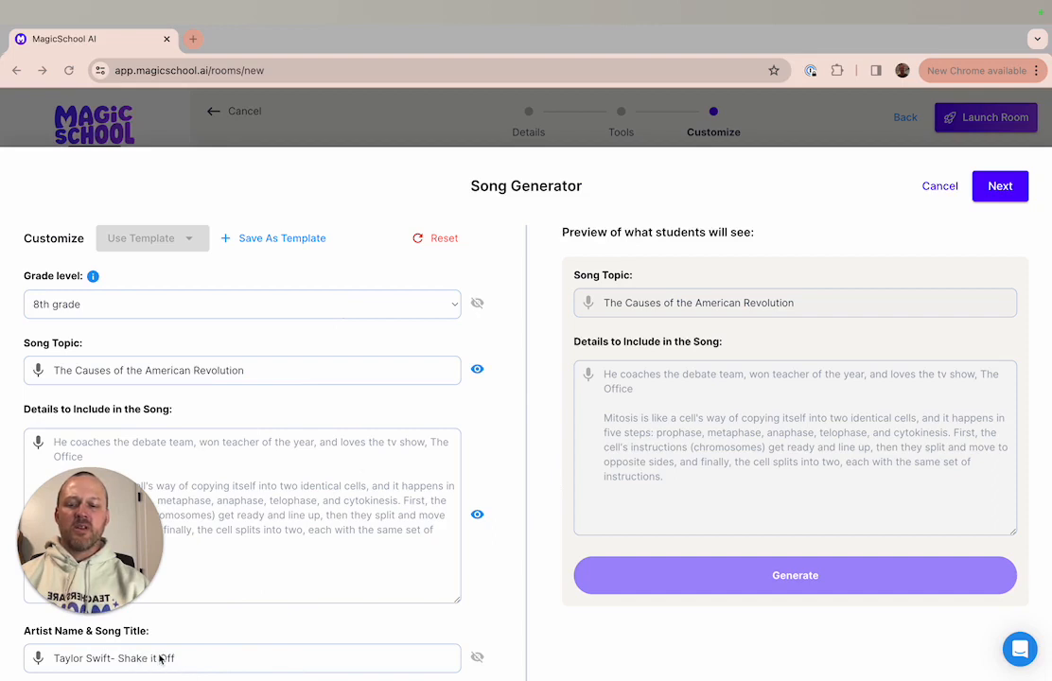
{"action": "mouse_move", "coordinate": [239, 638]}
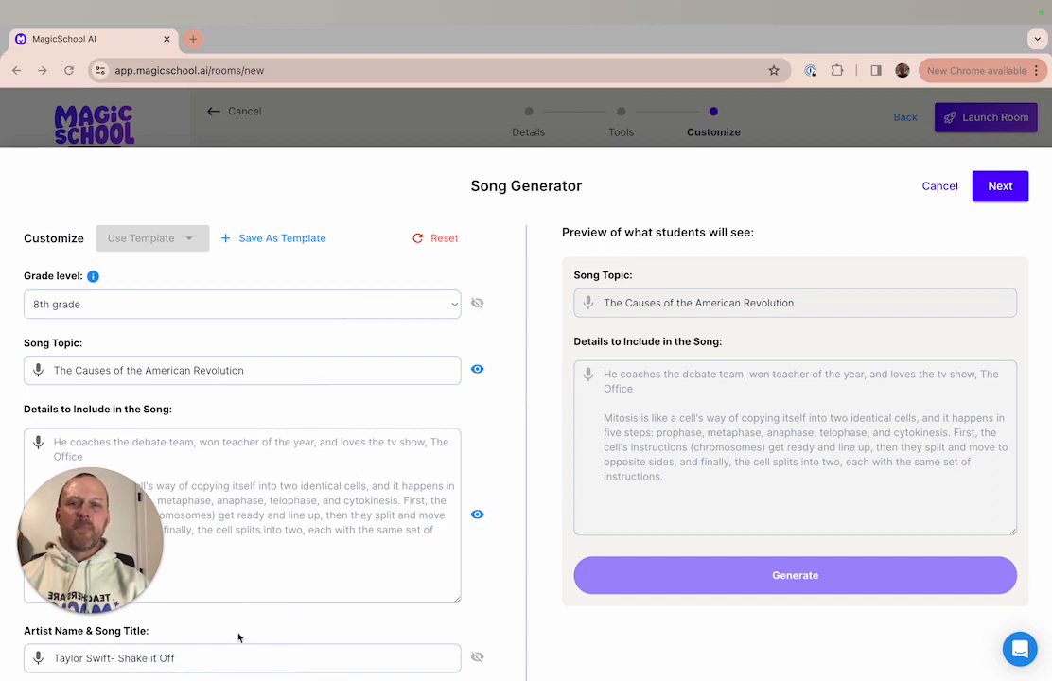
{"action": "mouse_move", "coordinate": [870, 276]}
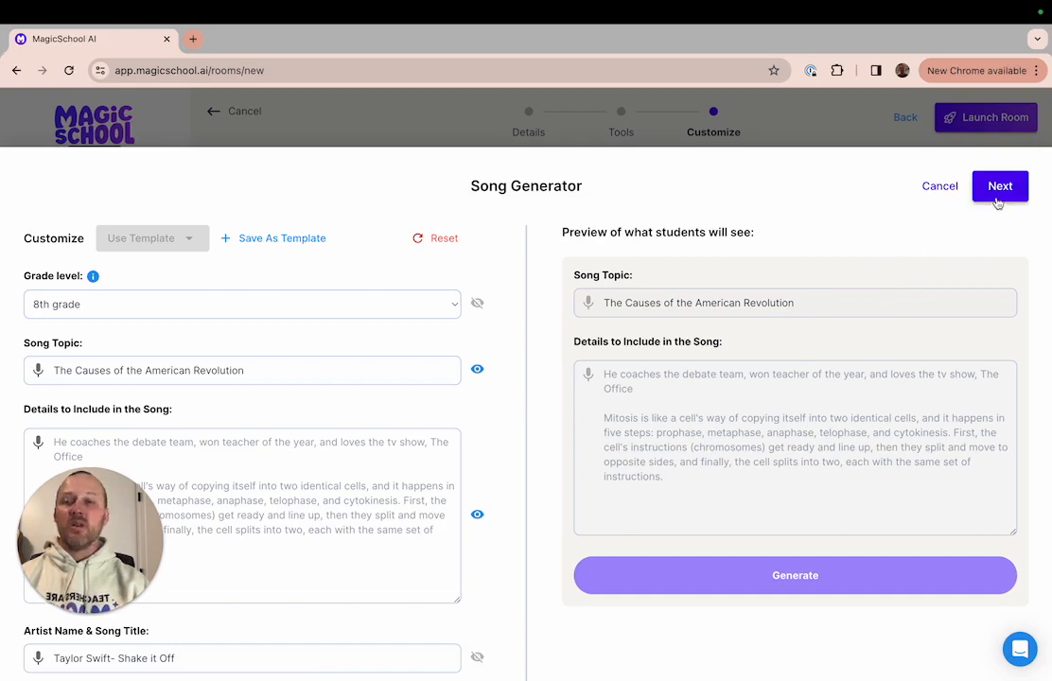
Step: Advance to the Test Your Customization screen and focus the song Details field
{"action": "left_click", "coordinate": [999, 186]}
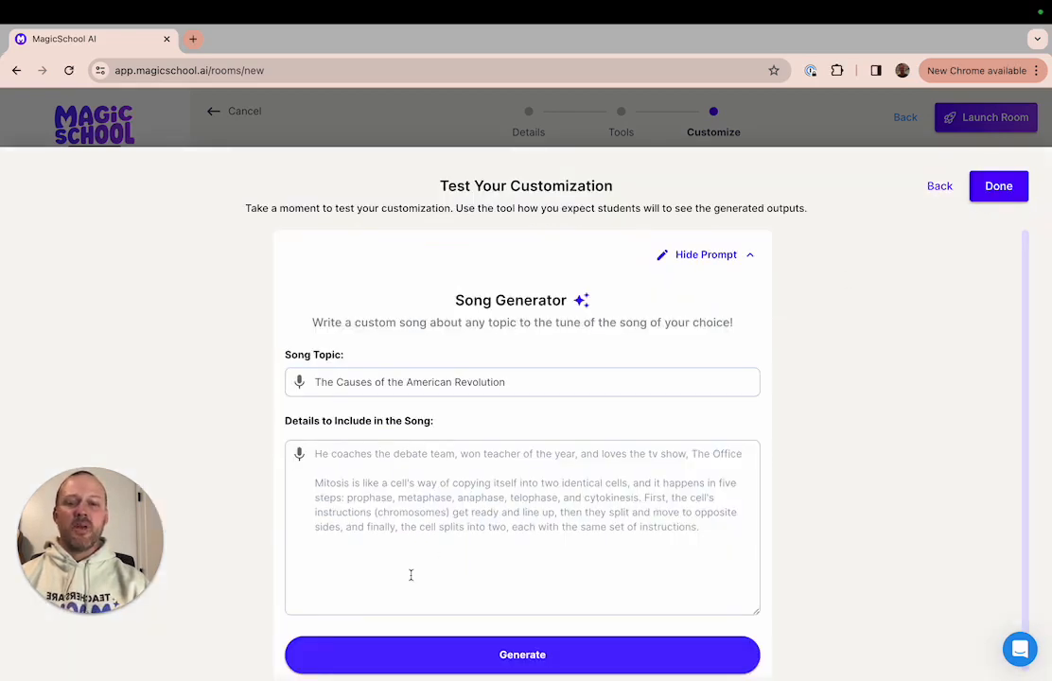
{"action": "left_click", "coordinate": [522, 655]}
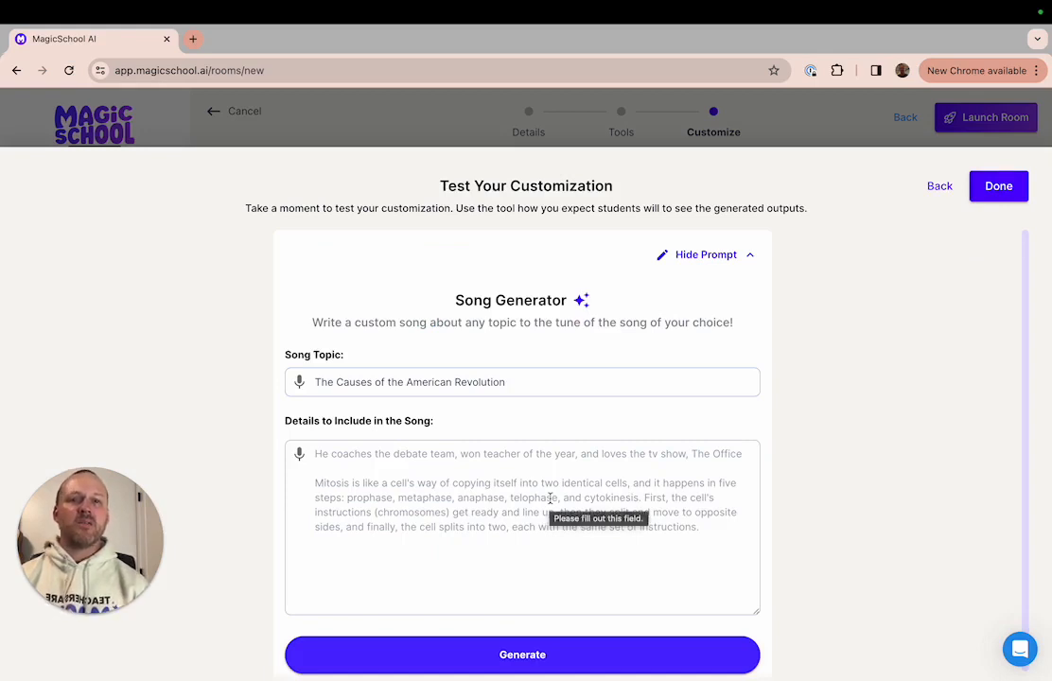